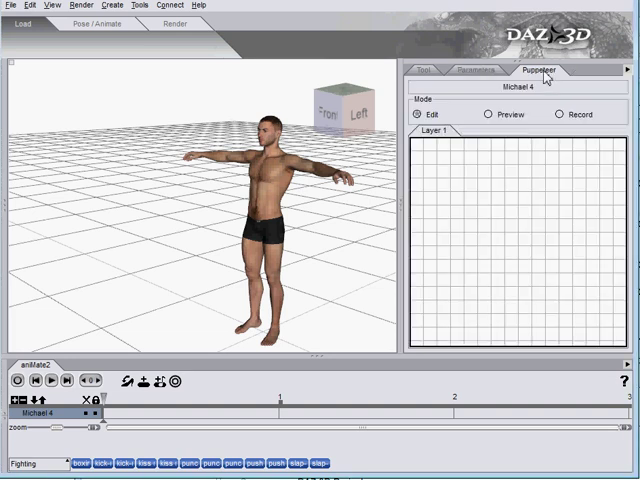
mouse_move(414, 354)
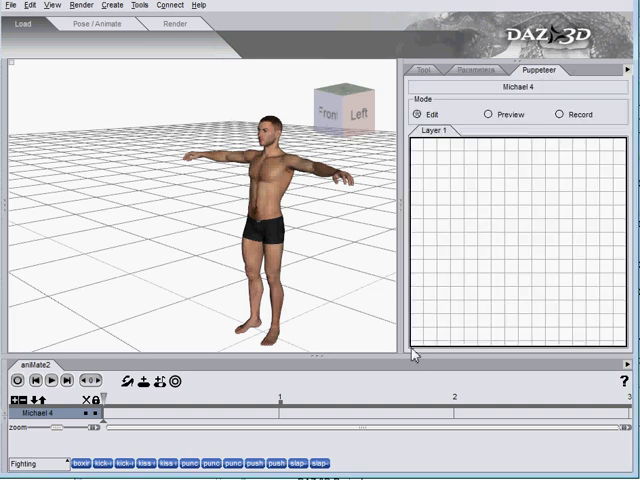
mouse_move(408, 415)
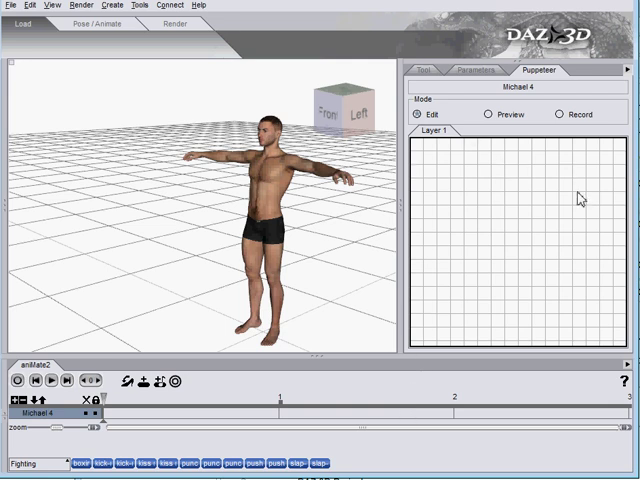
mouse_move(231, 385)
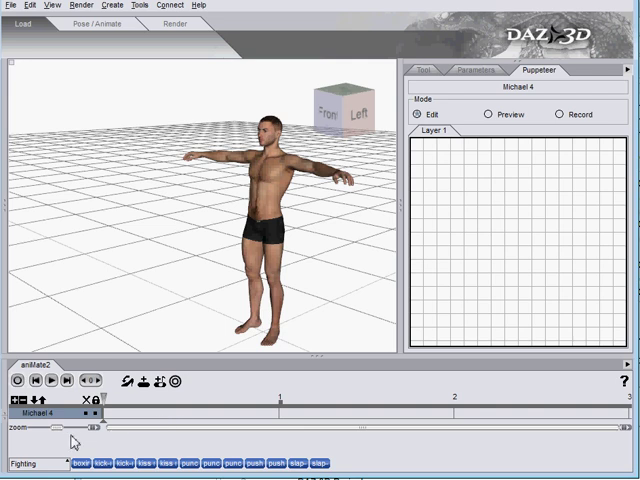
Step: Place two Fighting aniBlocks on Michael 4's track, storing each pose as a Puppeteer point
click(38, 463)
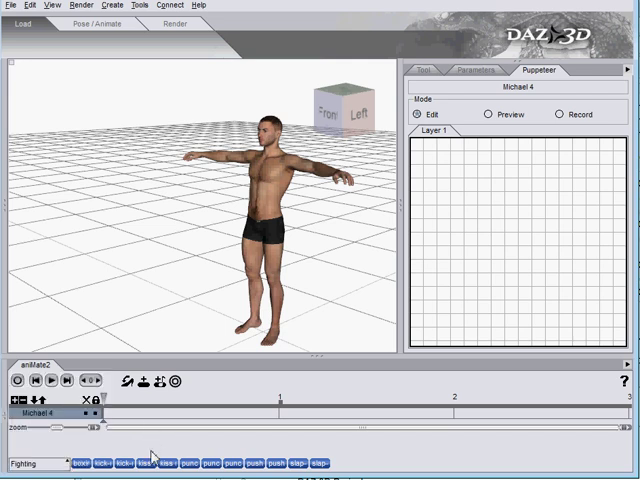
click(160, 463)
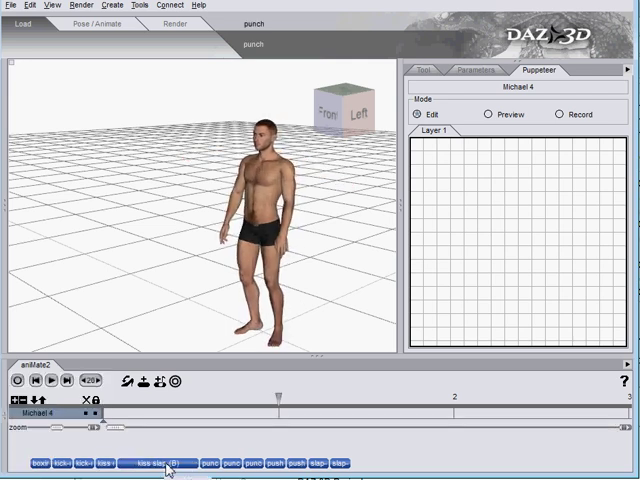
click(118, 462)
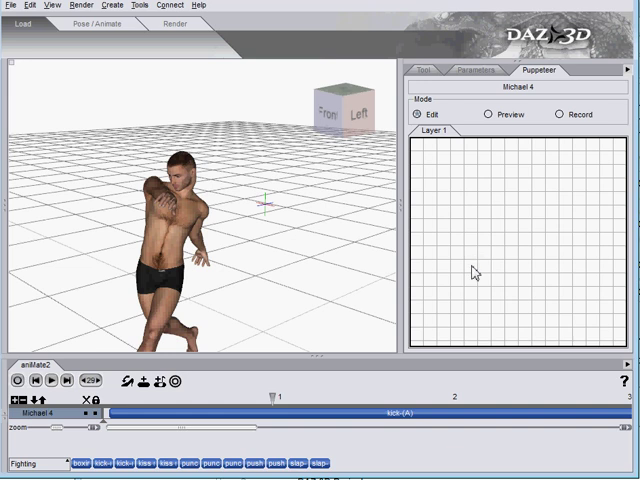
click(461, 285)
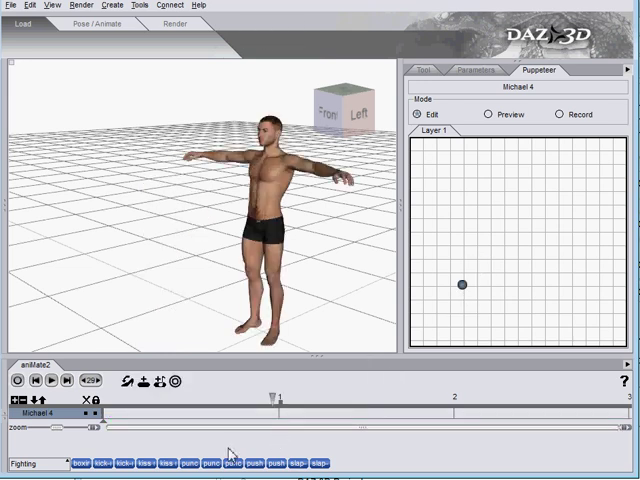
click(281, 462)
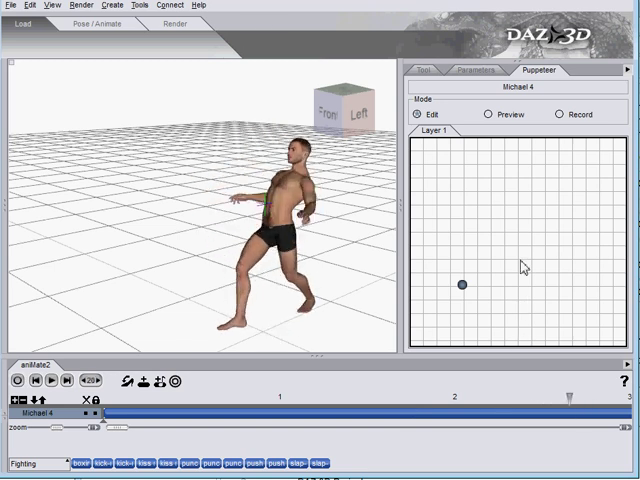
click(516, 199)
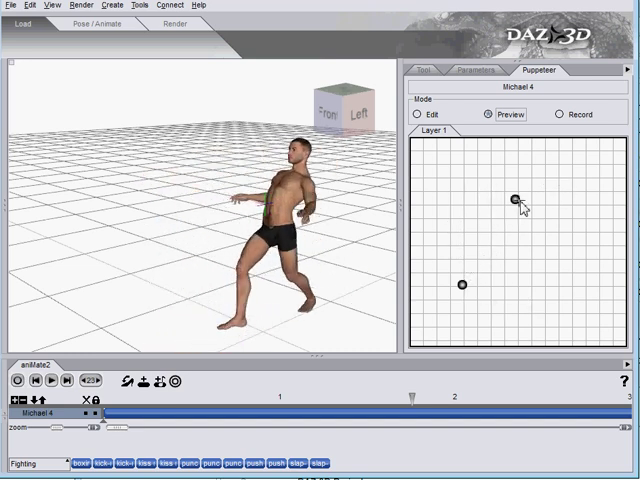
Step: Blend Michael 4 between the two stored Puppeteer points, then return Puppeteer to Edit mode
drag(514, 197, 510, 199)
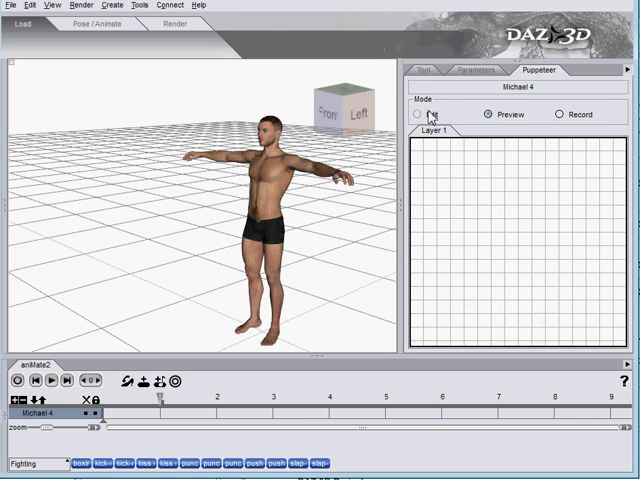
click(418, 114)
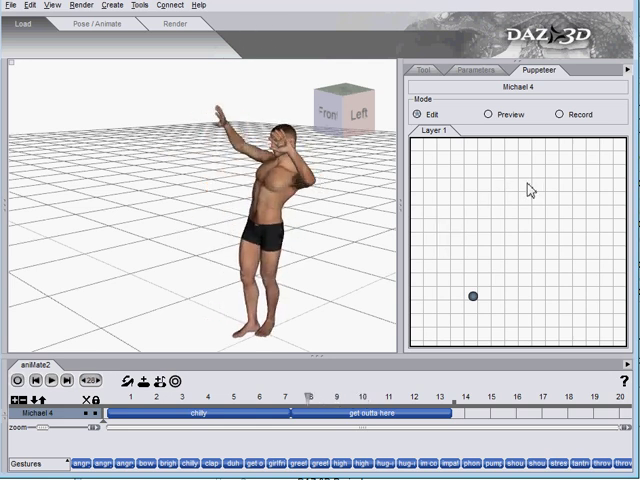
Step: Store the current gesture as a second Puppeteer point, then preview hug and high five
click(528, 184)
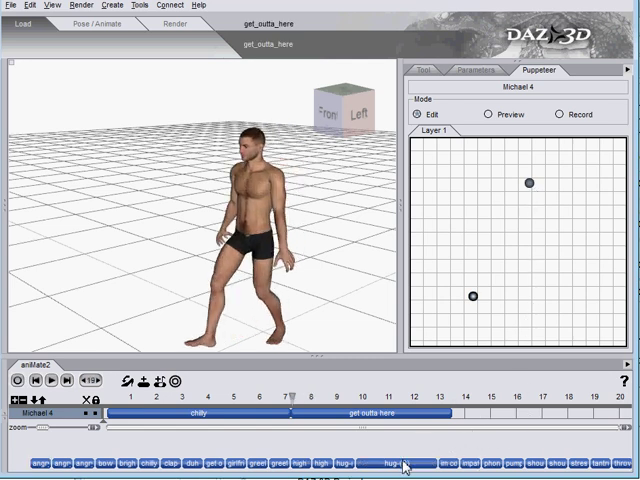
click(360, 463)
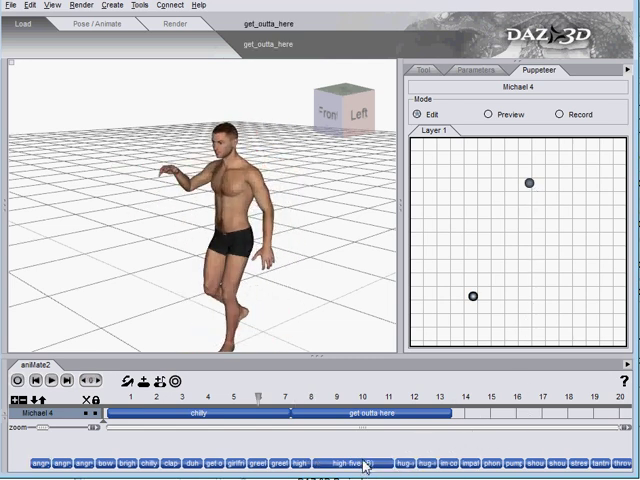
click(491, 114)
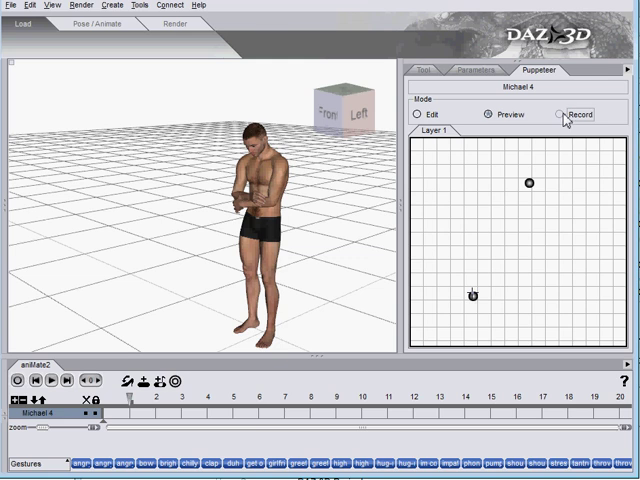
Step: Record a Puppeteer performance and confirm it as a new unnamed aniBlock
click(560, 114)
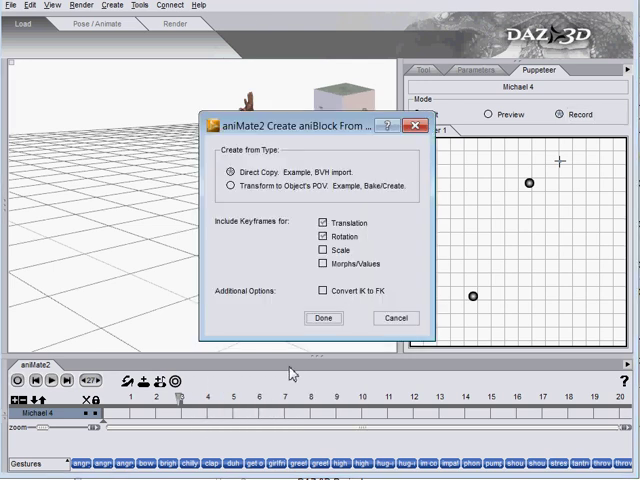
click(322, 318)
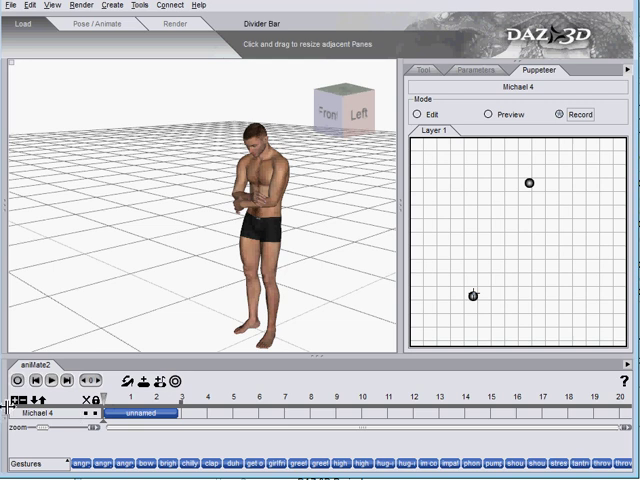
Step: Add a sub-track under Michael 4 and add the 'forward (1 cycle)' walk to the main track
click(11, 413)
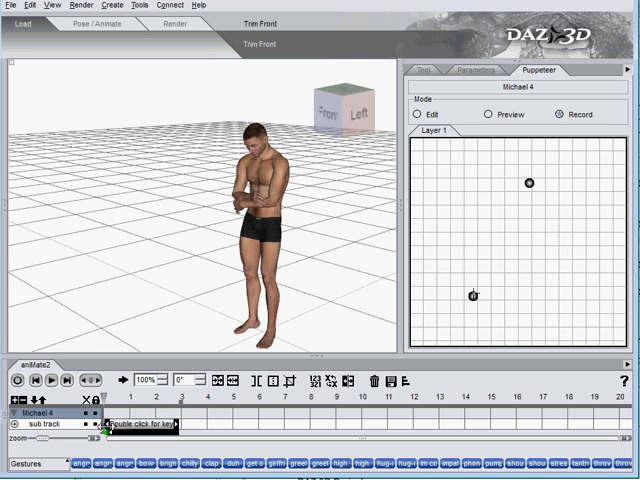
click(35, 464)
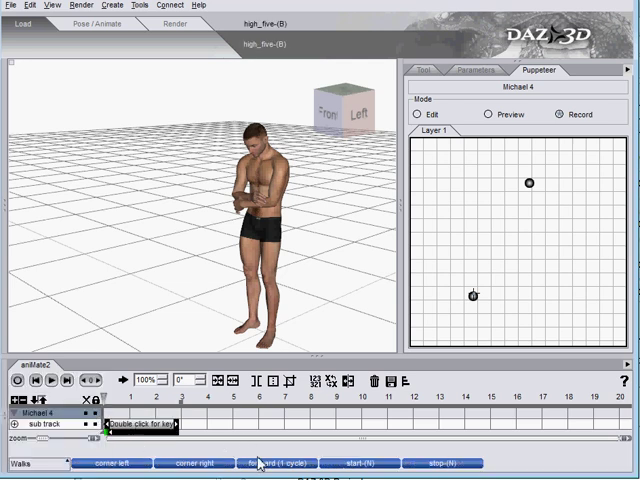
click(281, 463)
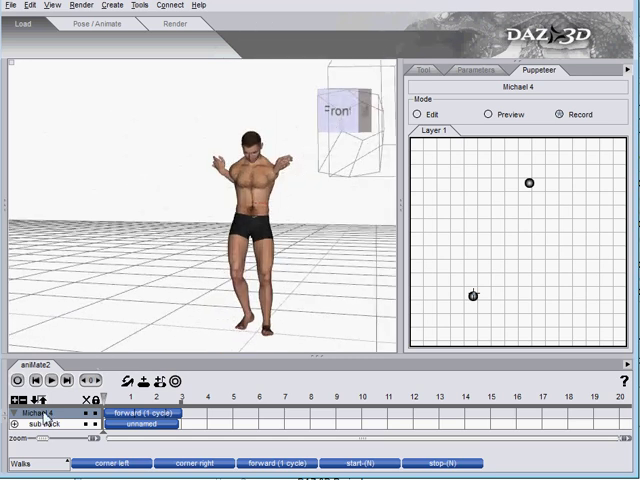
Step: Set the sub-track to Override (limited influence), excluding abdomen, hip, thighs, shins and feet
double_click(44, 423)
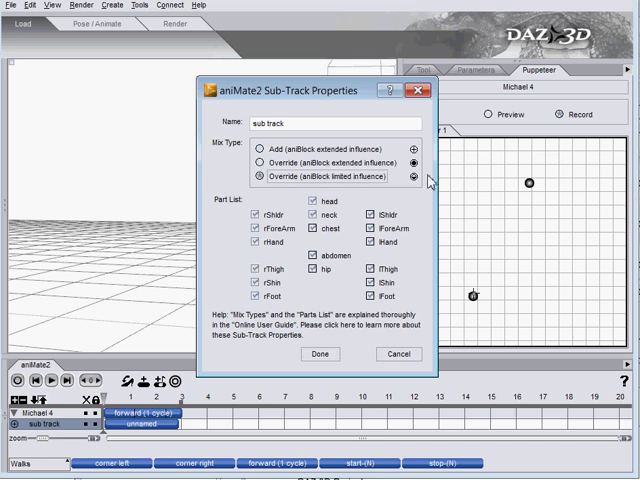
click(257, 268)
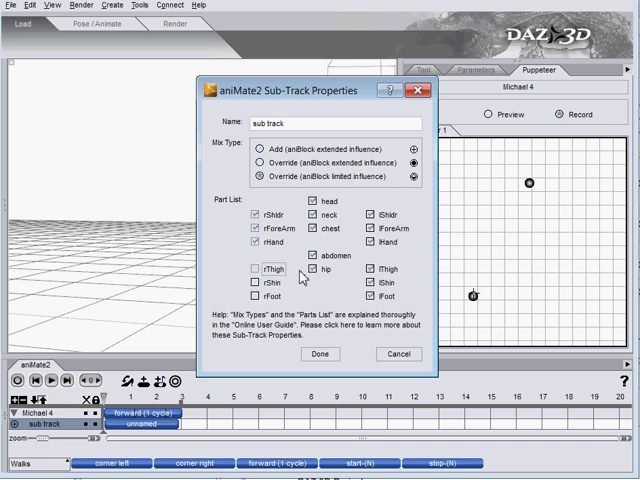
click(377, 295)
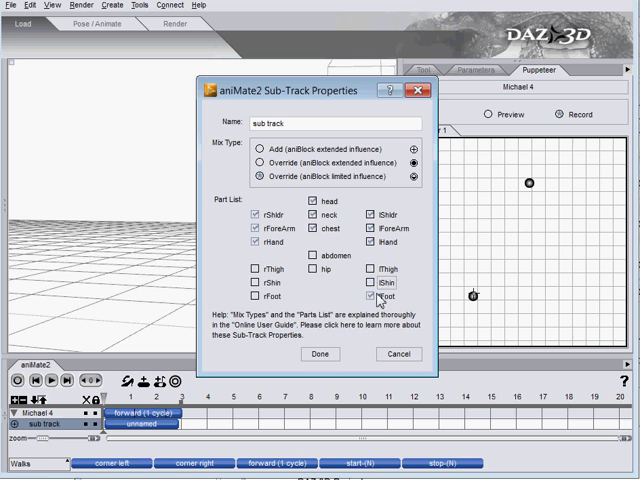
click(320, 353)
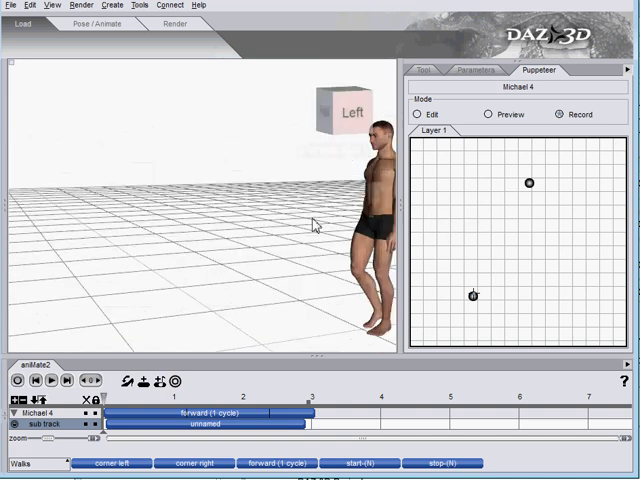
mouse_move(408, 210)
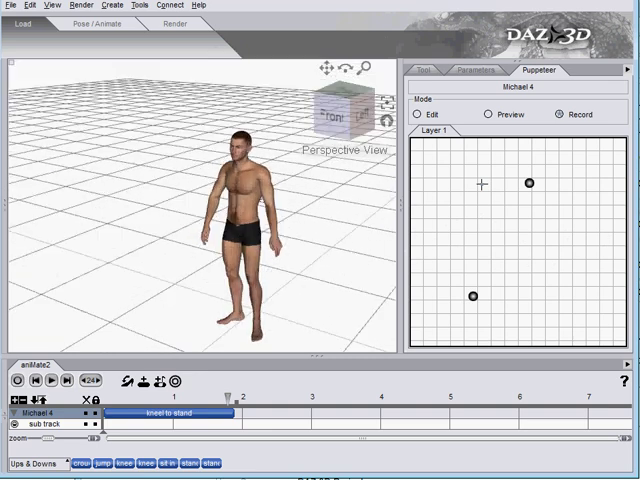
Step: Preview Michael 4 blended toward the upper gesture point and open kneel to stand keyframe editing
click(486, 114)
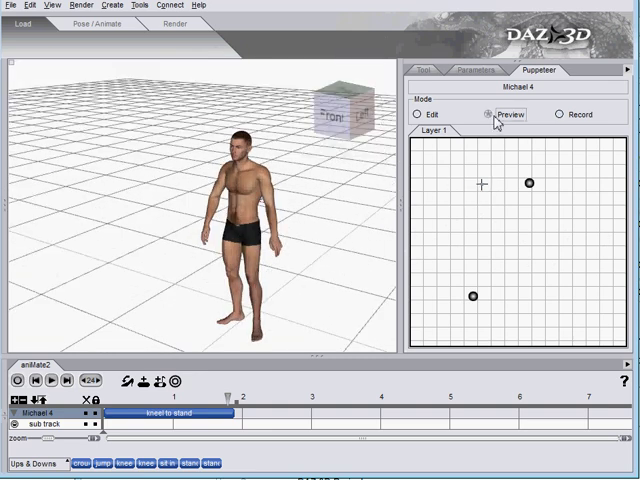
drag(531, 183, 521, 191)
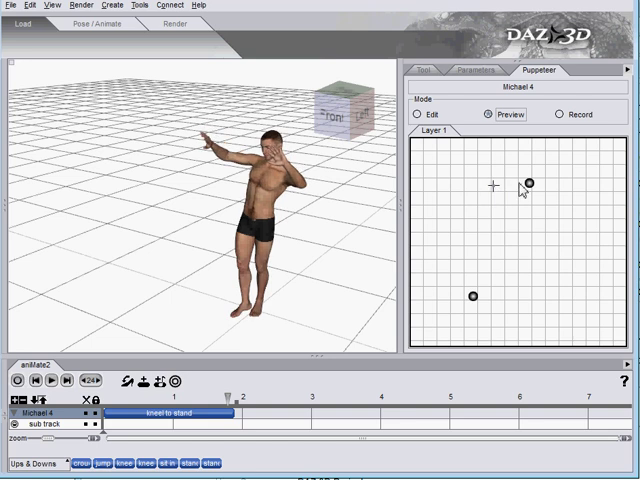
click(527, 178)
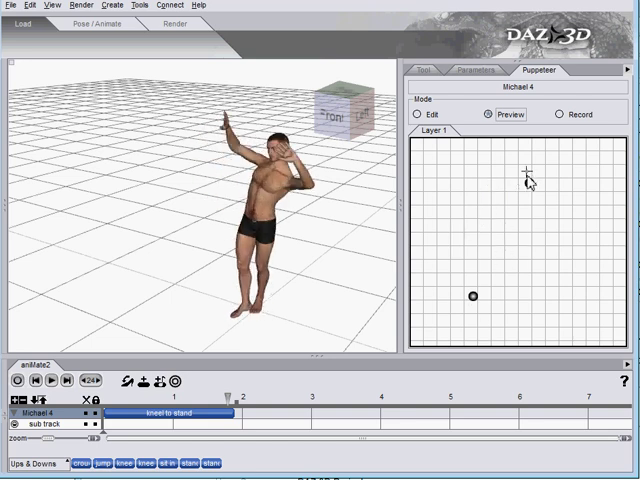
click(530, 183)
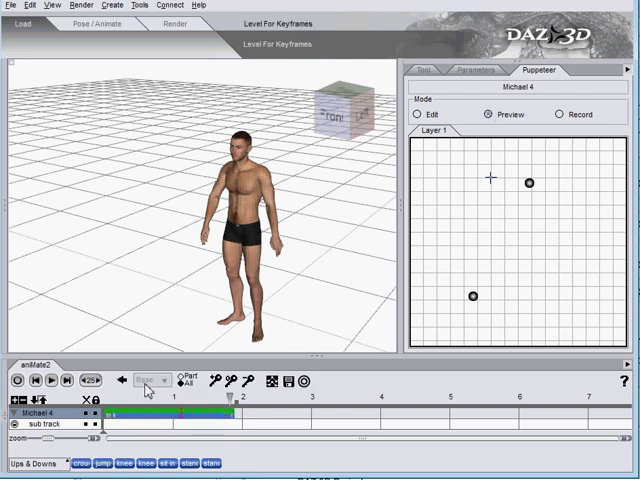
Step: Choose keyframe level 1 and scrub through the kneeling part of the kneel to stand block
click(150, 380)
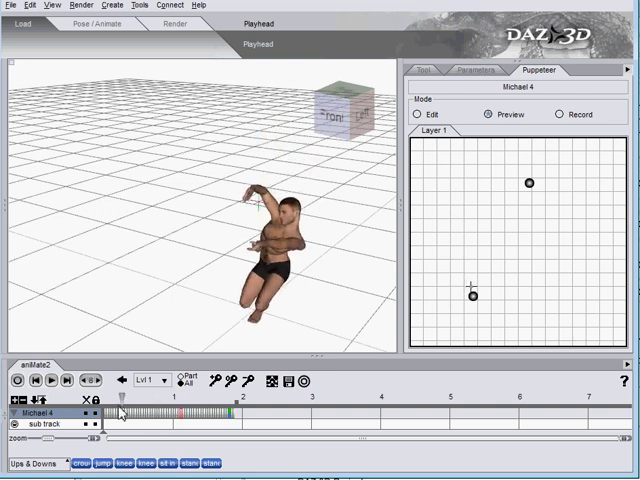
drag(120, 413, 168, 413)
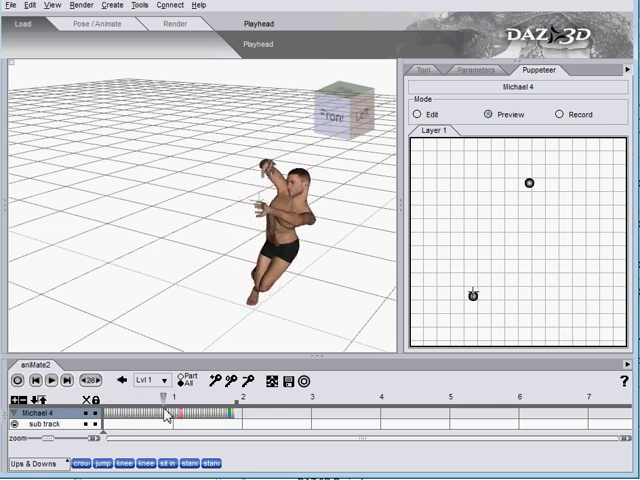